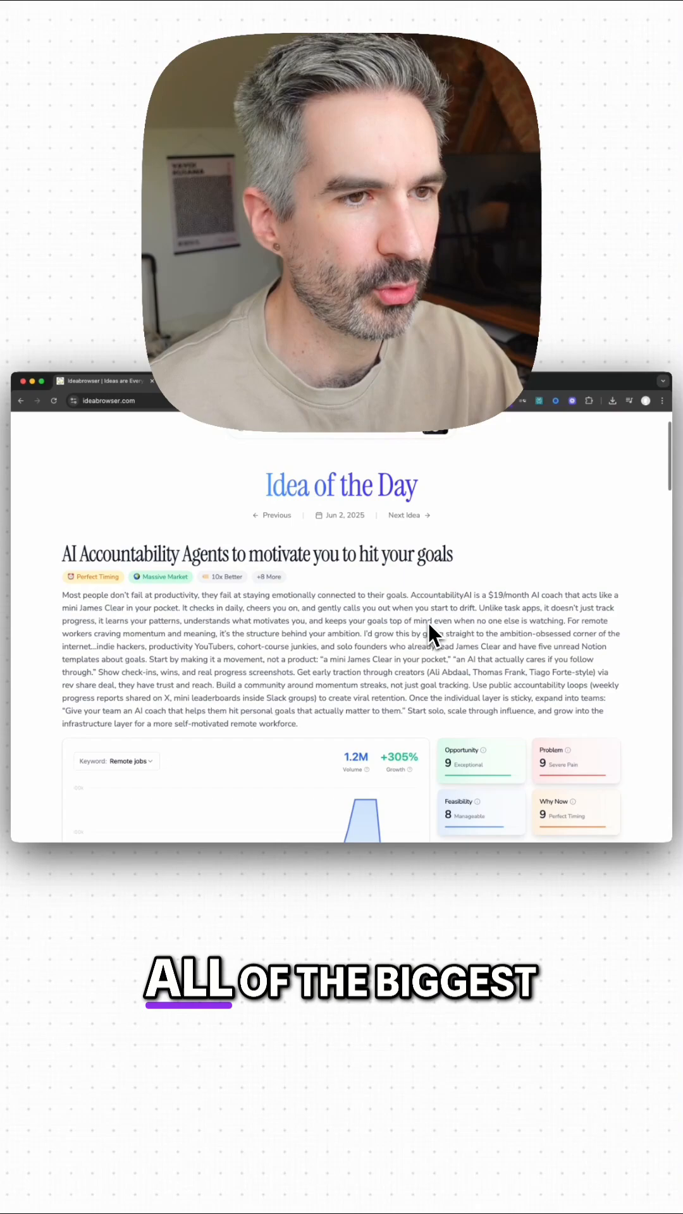
Scroll down through the Why Now, Proof & Signals, Market Gap, categorization and community signal ratings
scroll(down, 3)
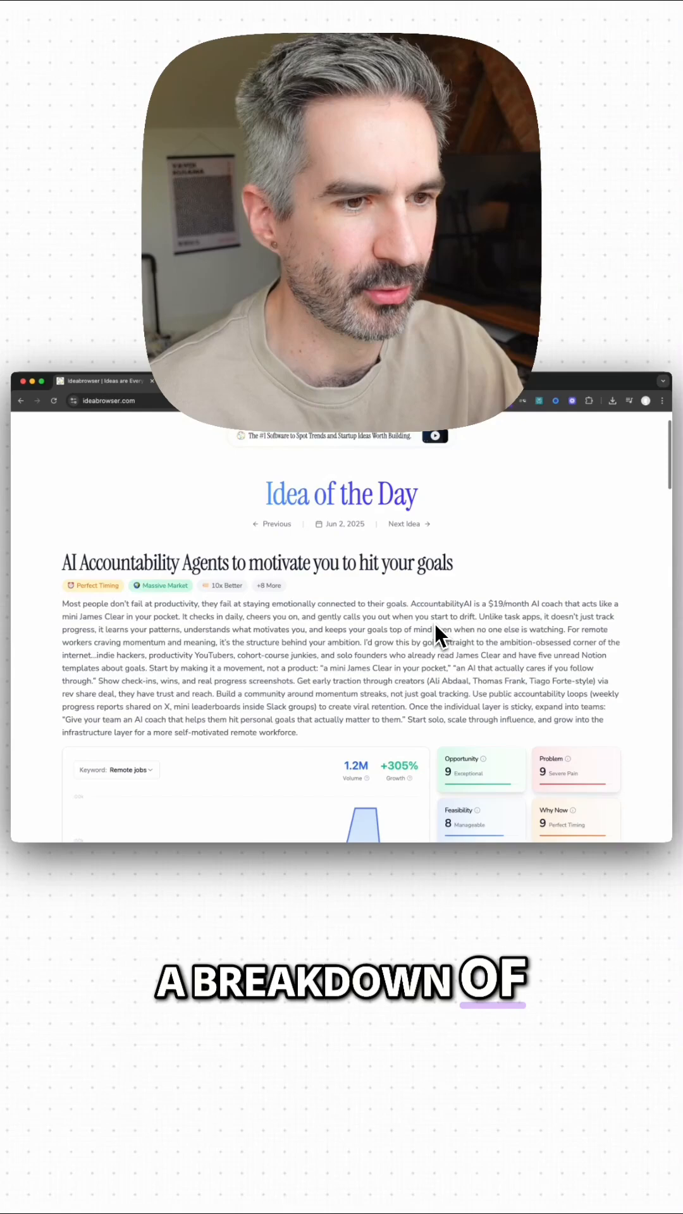
scroll(down, 3)
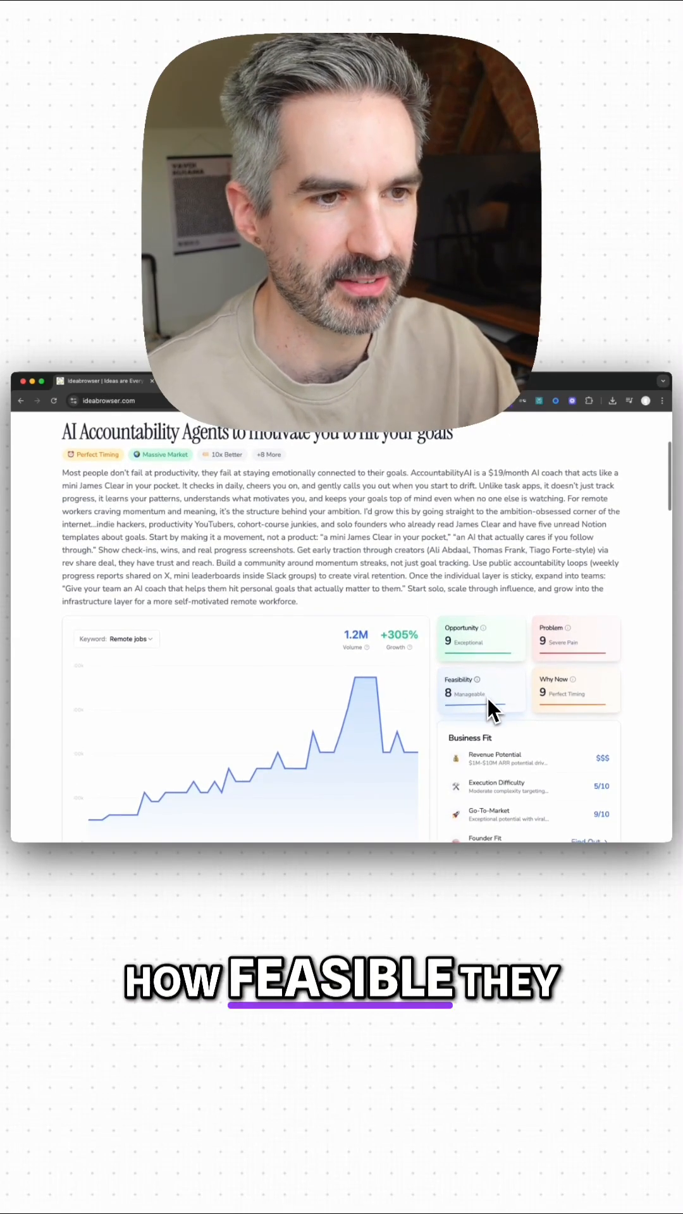
mouse_move(584, 705)
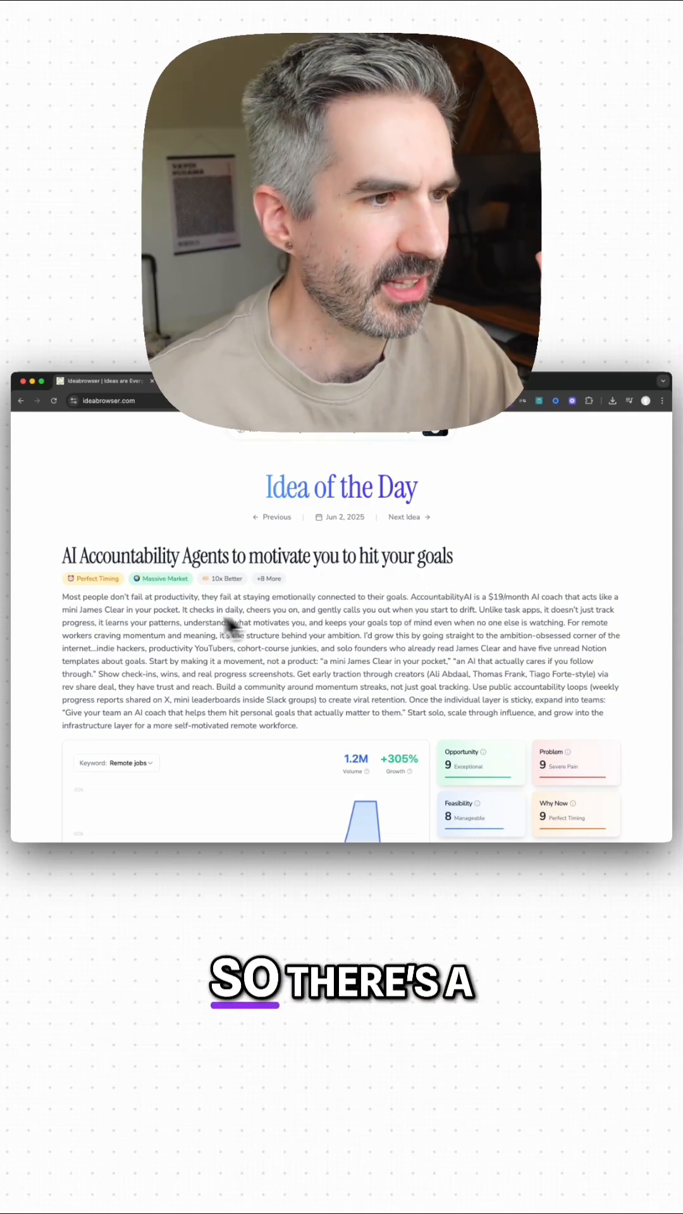
scroll(down, 3)
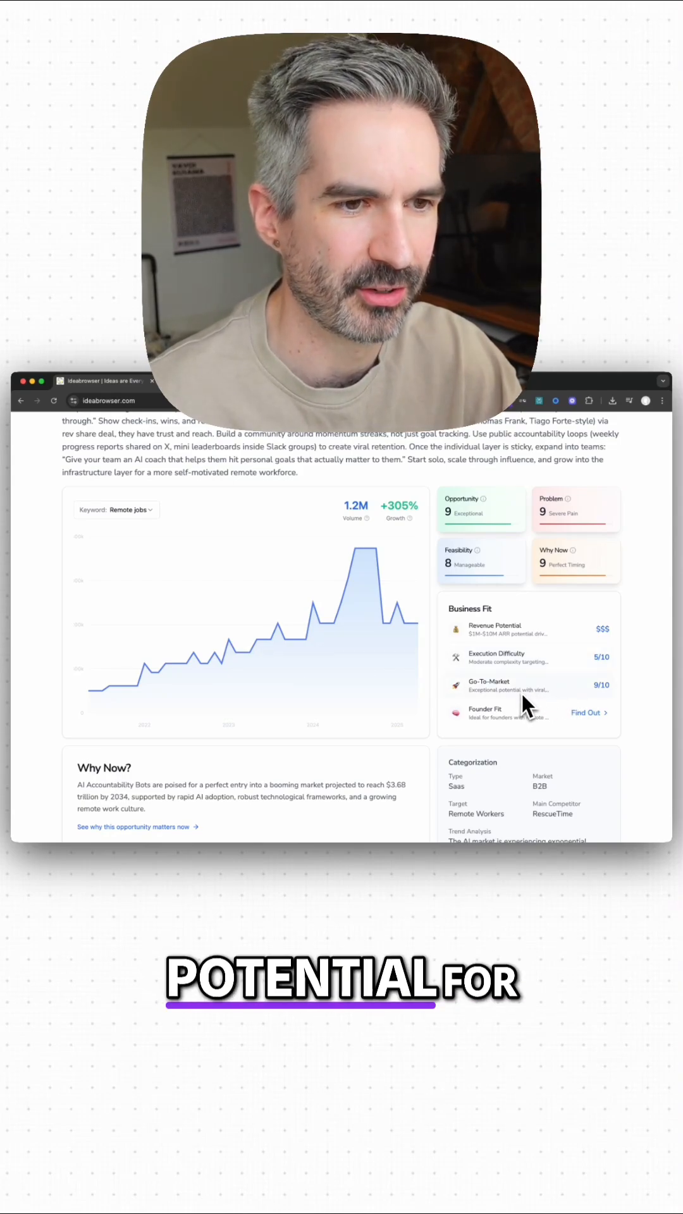
scroll(down, 3)
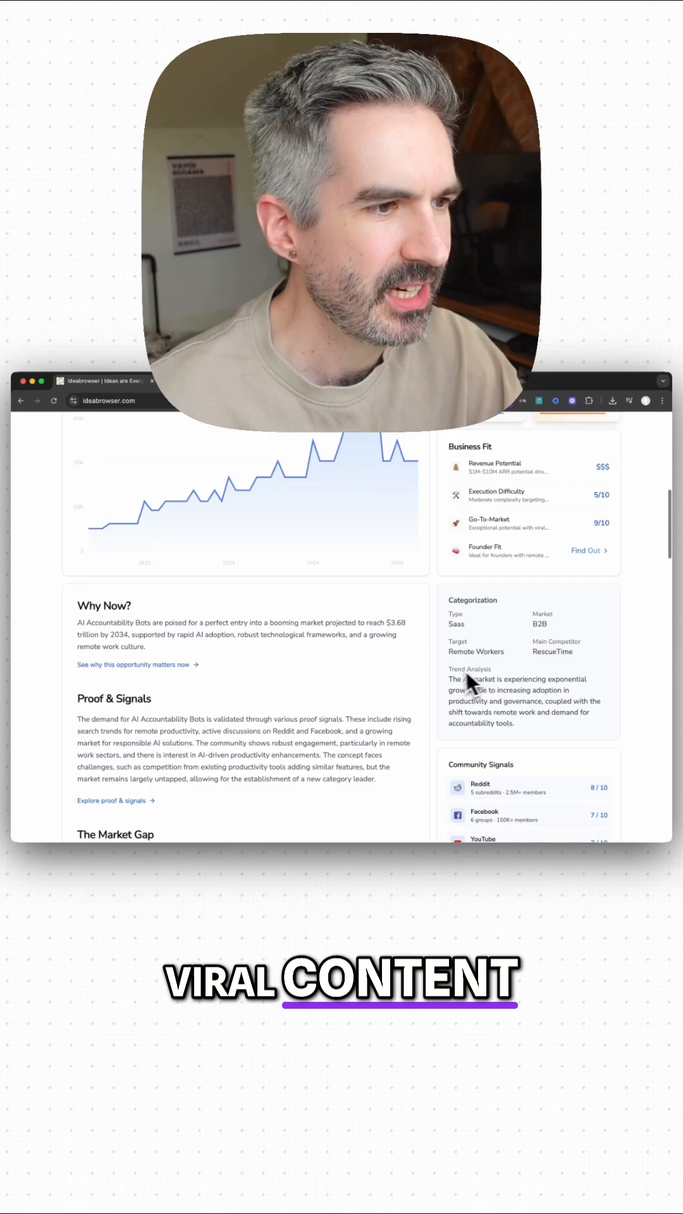
scroll(down, 3)
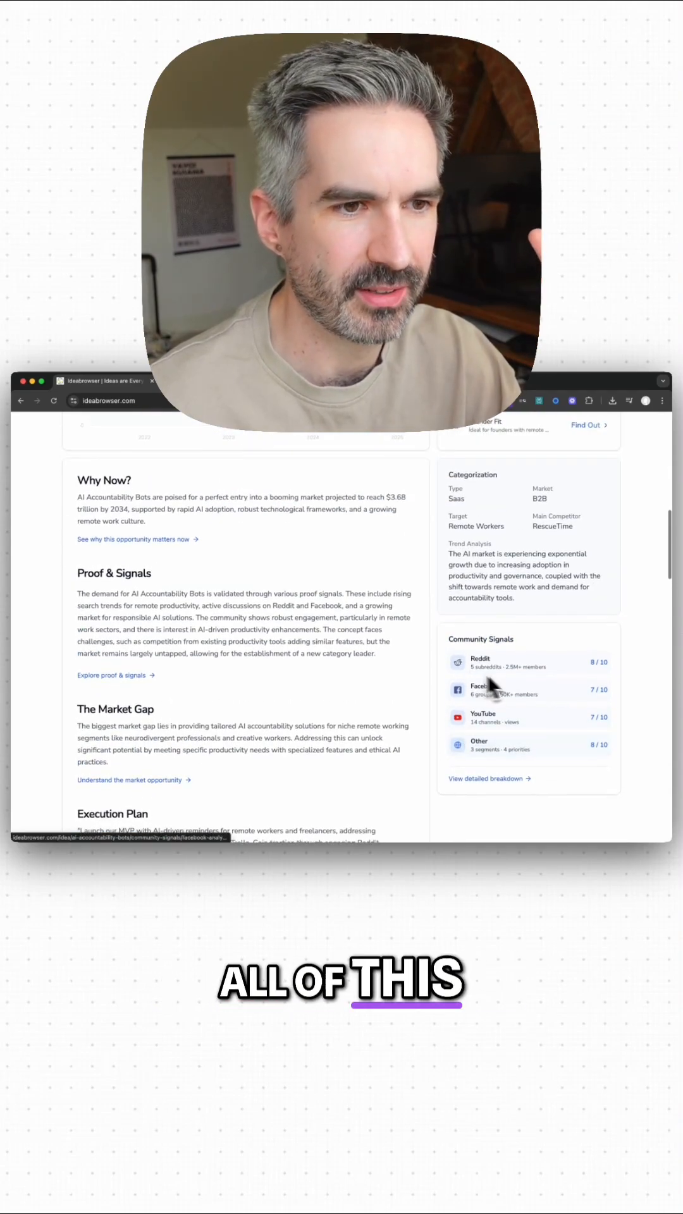
mouse_move(531, 740)
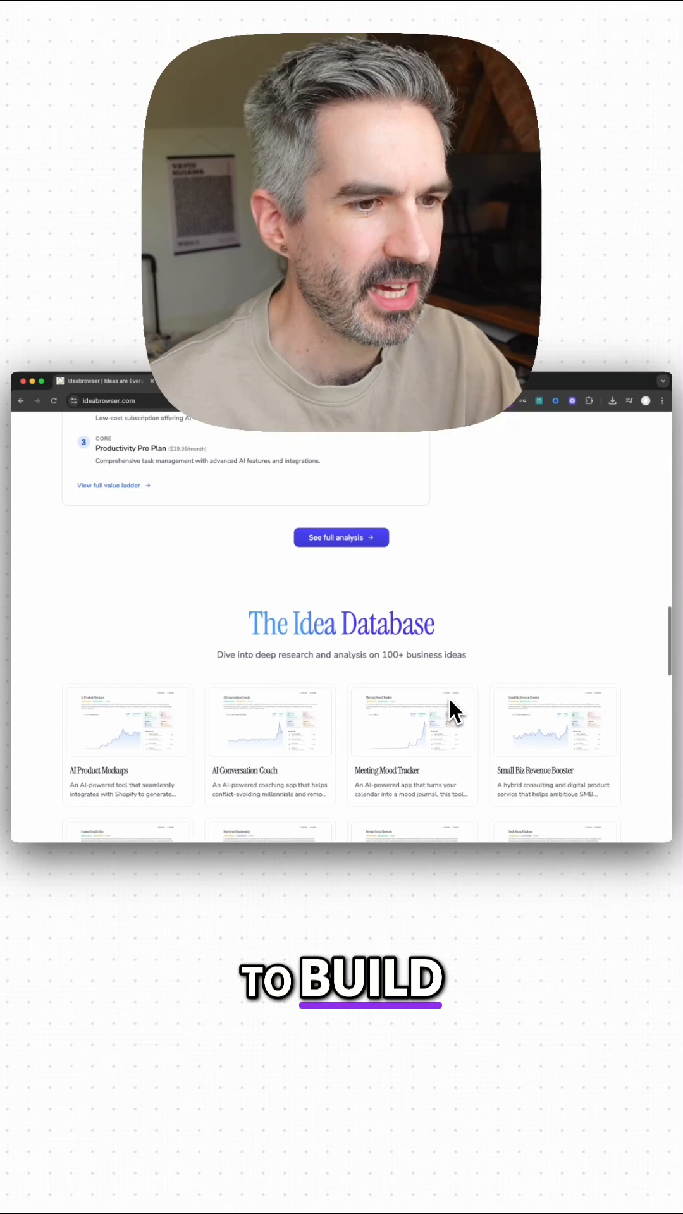
Scroll down through the Idea Database cards to the Trends growth charts
scroll(down, 3)
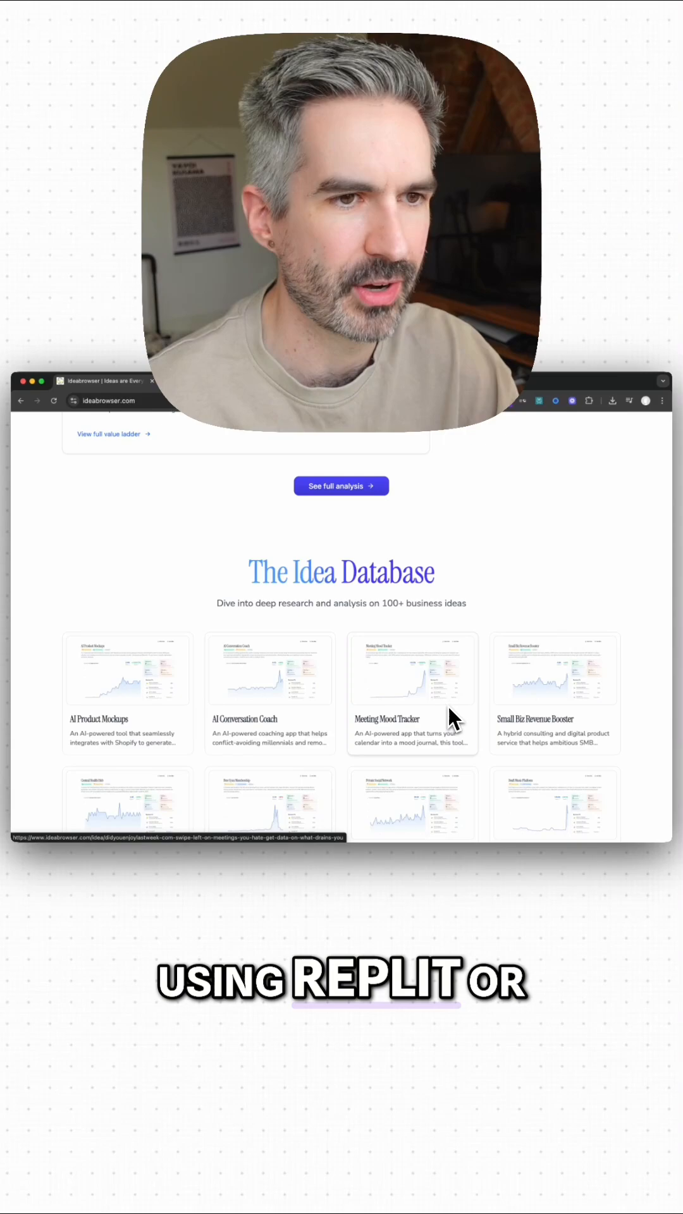
scroll(down, 3)
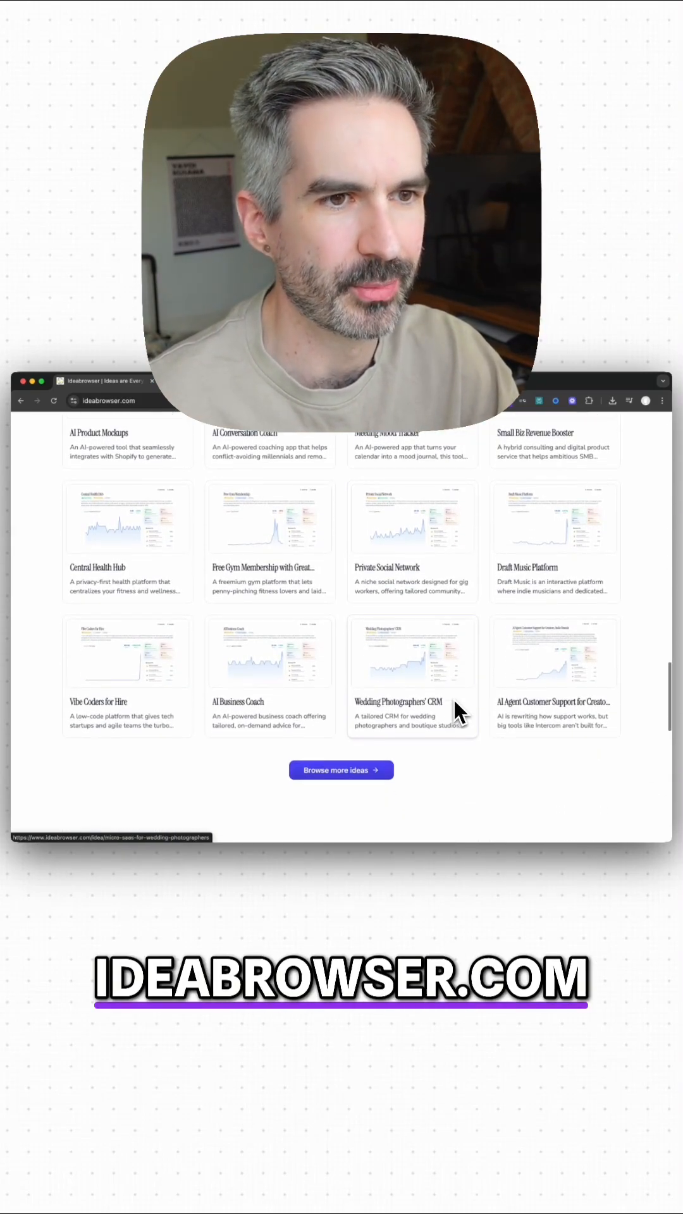
scroll(down, 3)
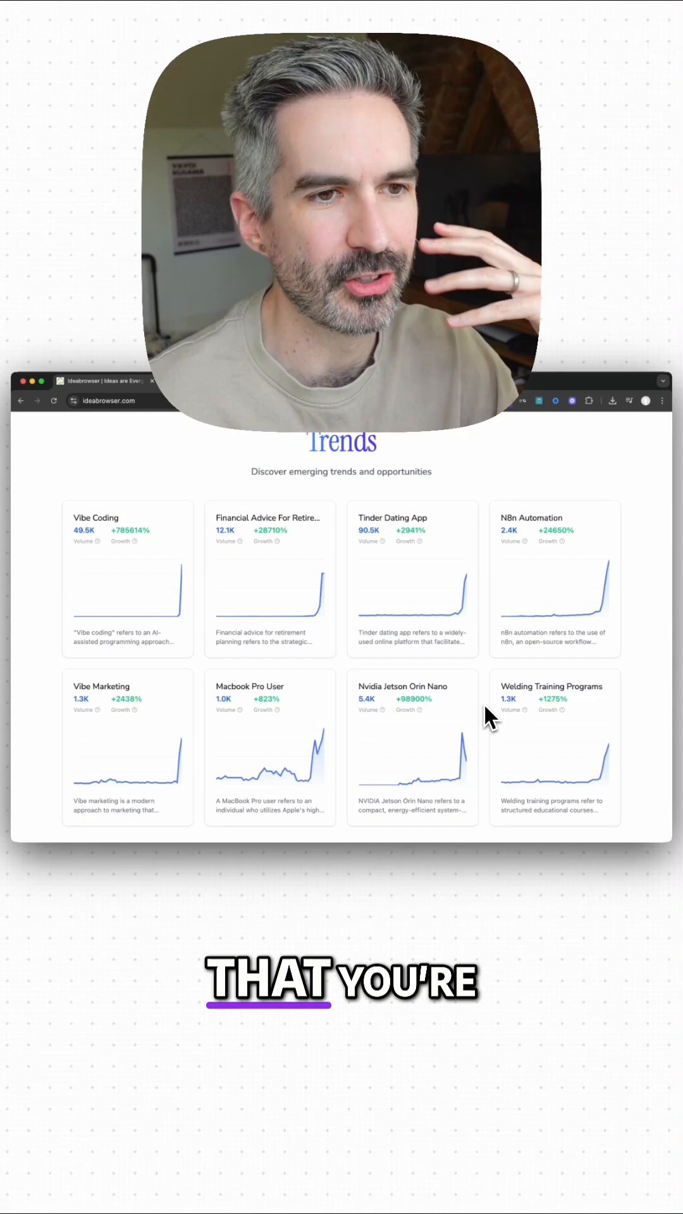
Scroll back up to the Idea of the Day header at the top of the homepage
scroll(down, 3)
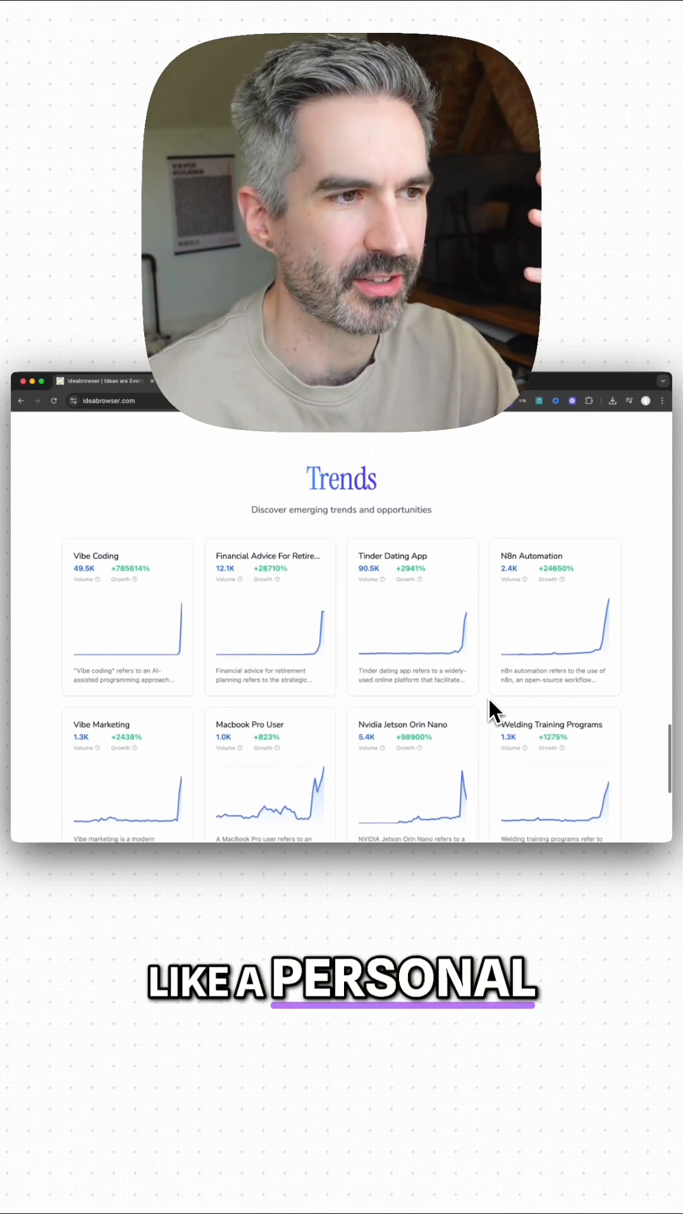
scroll(down, 3)
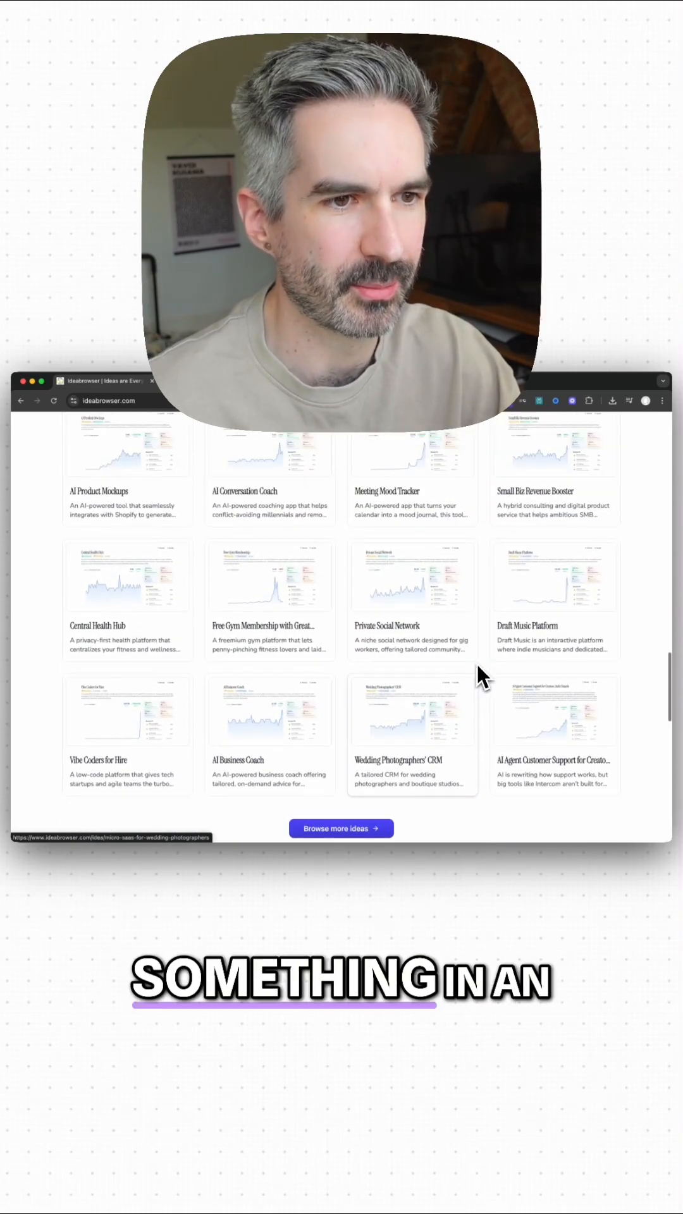
scroll(up, 3)
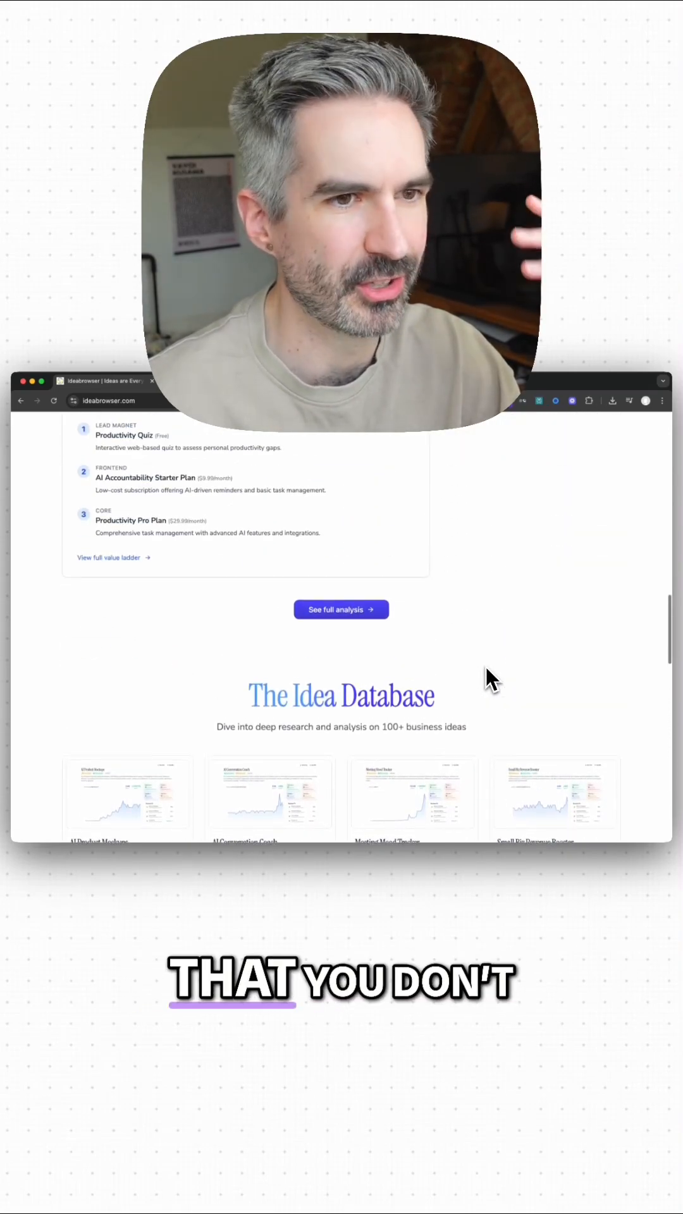
click(340, 610)
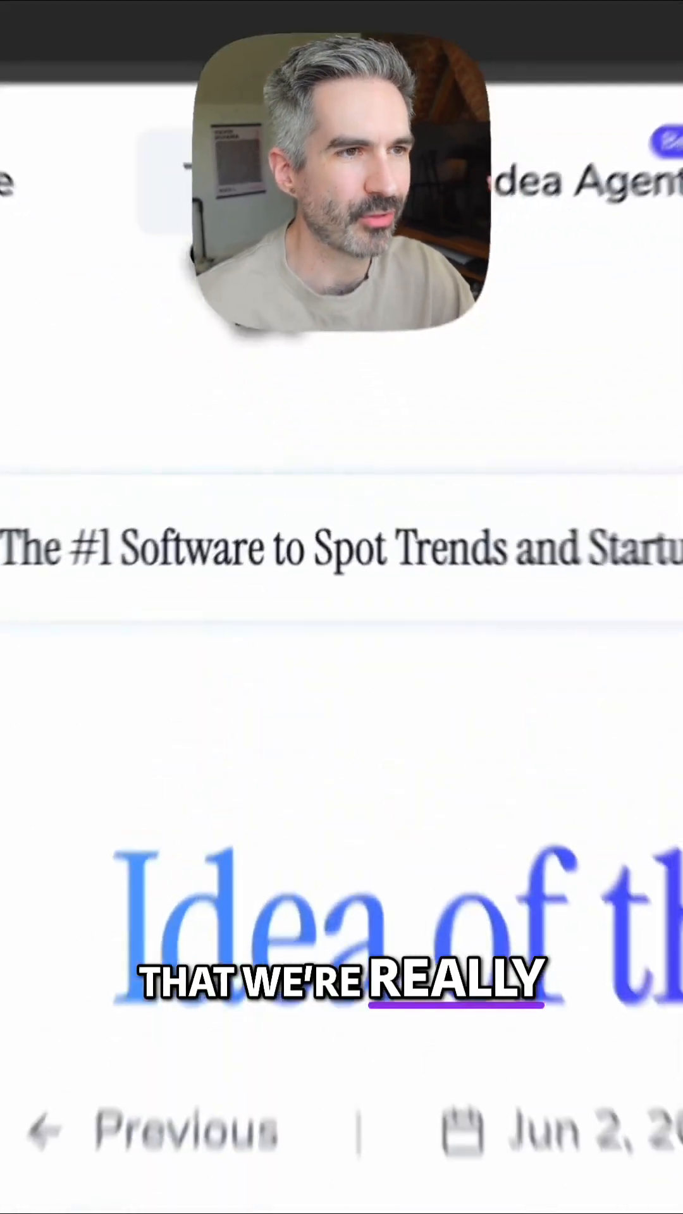
Scroll through the trend cards showing search volume, growth and charts
scroll(down, 3)
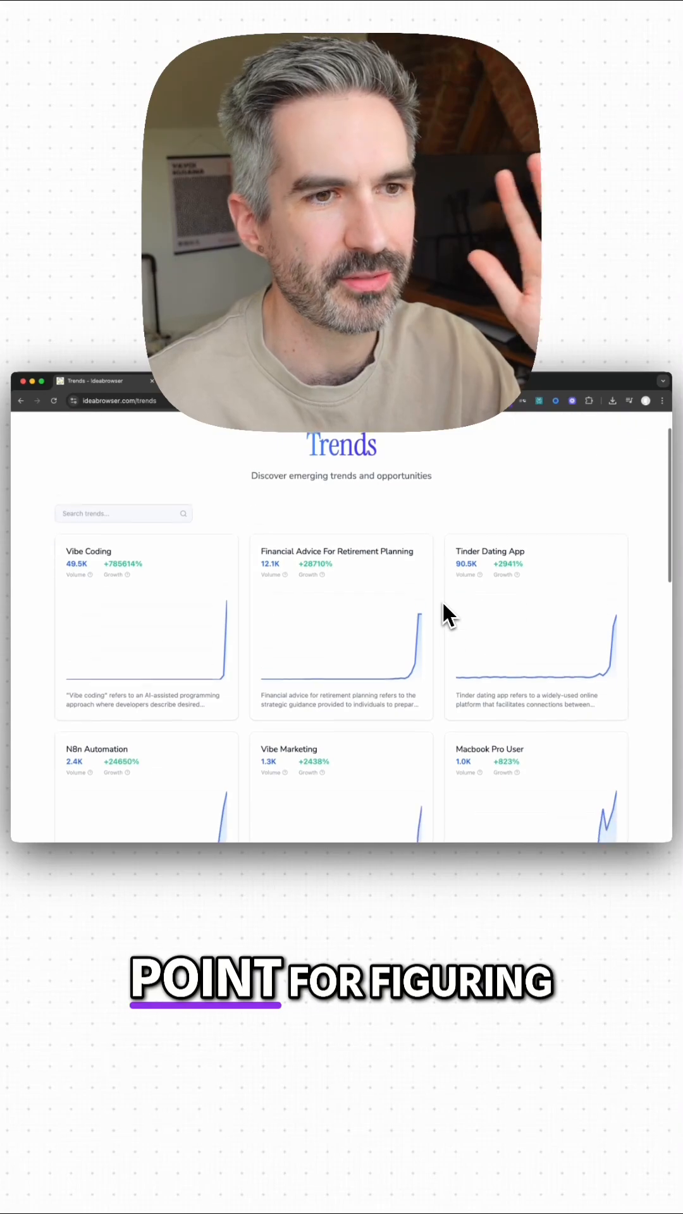
scroll(down, 3)
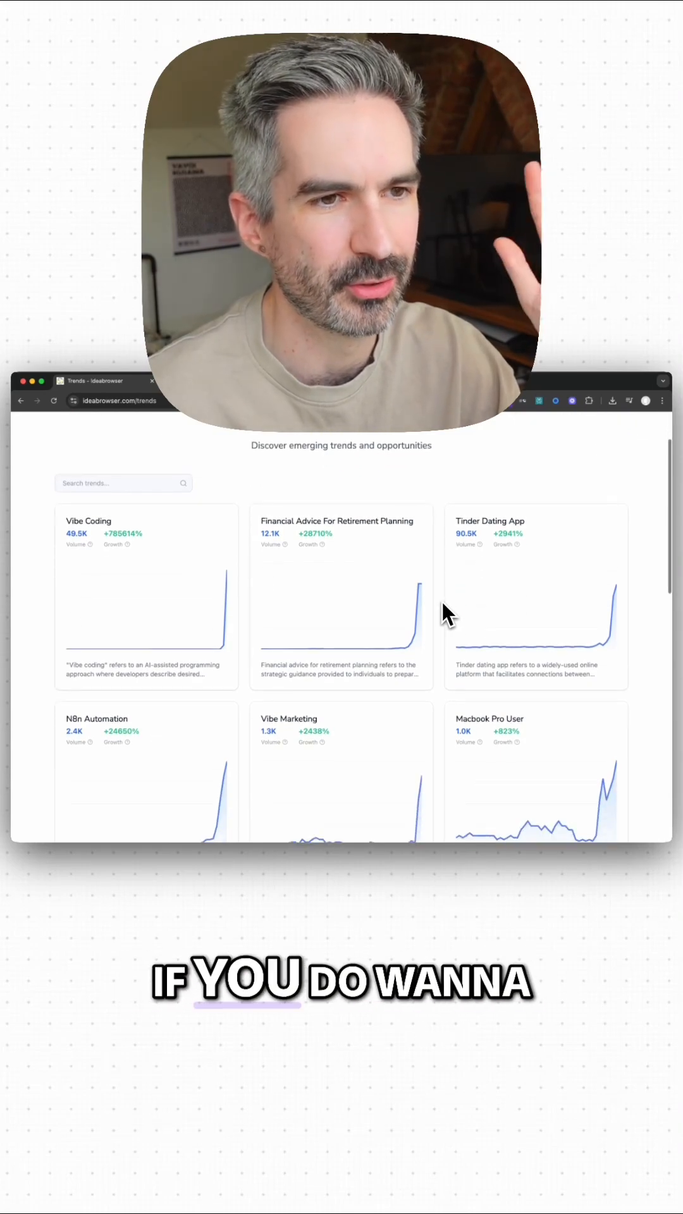